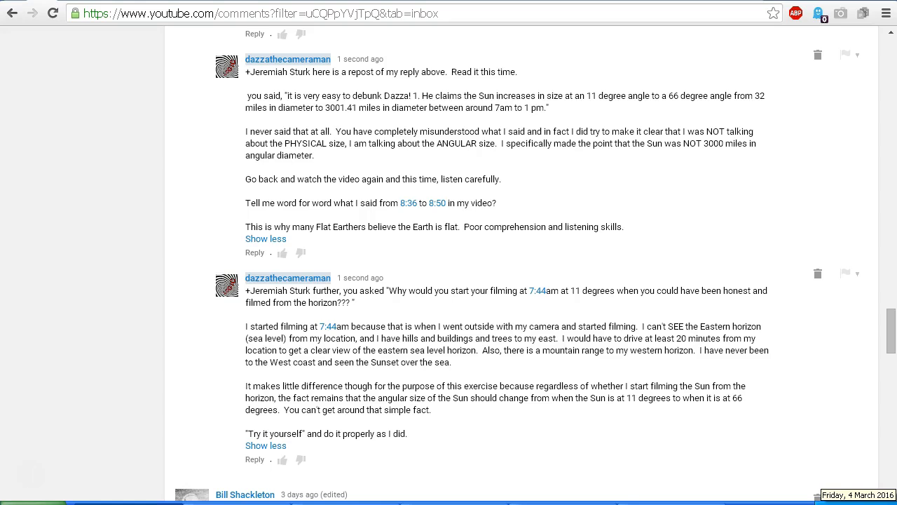
pyautogui.moveTo(70, 245)
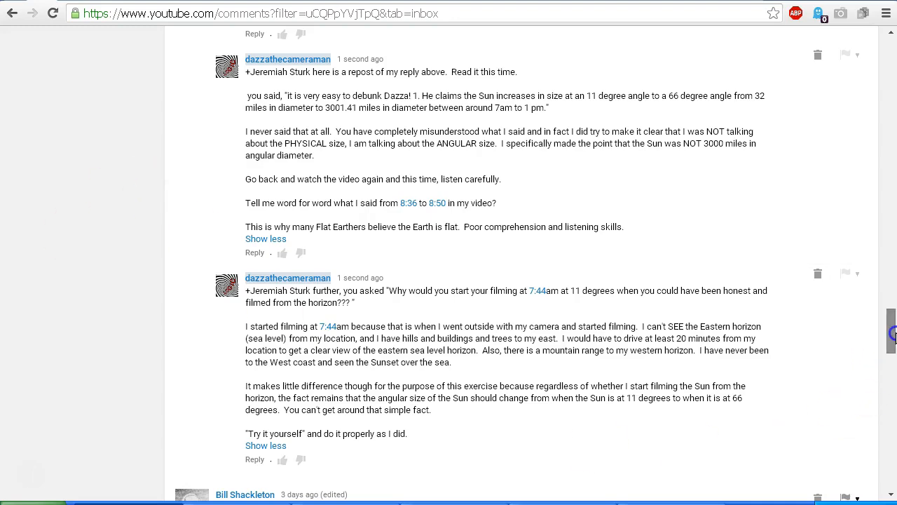
pyautogui.scroll(3)
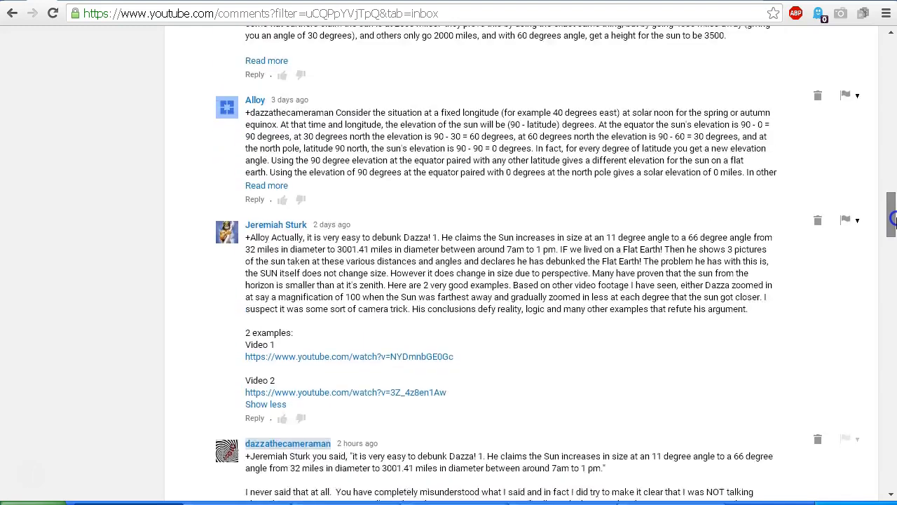
pyautogui.scroll(3)
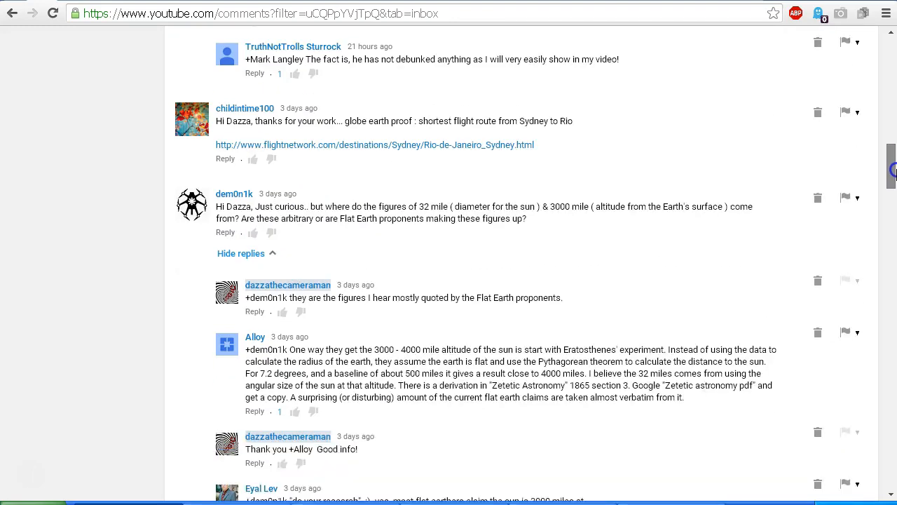
pyautogui.scroll(-3)
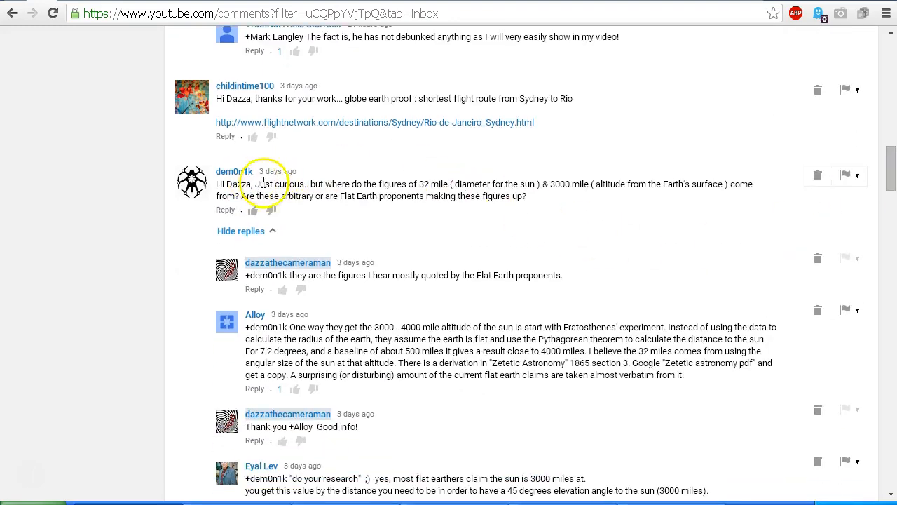
pyautogui.scroll(-3)
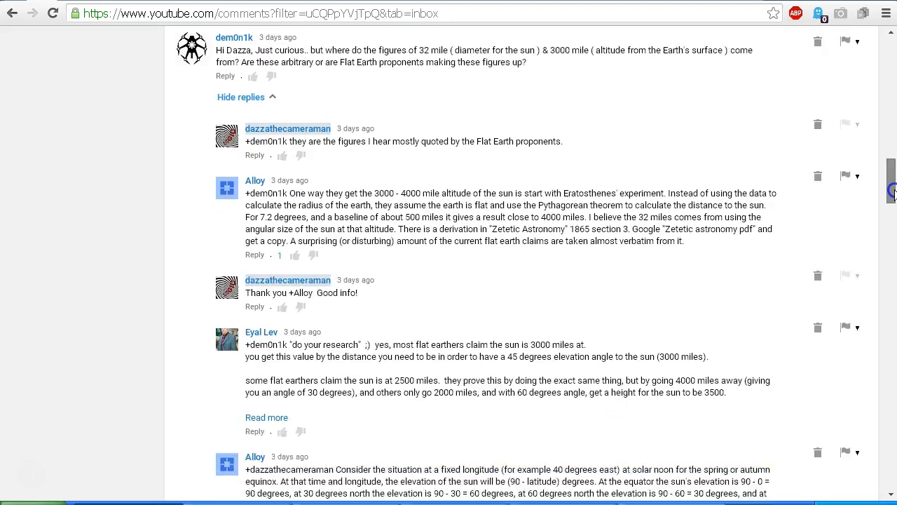
pyautogui.scroll(-3)
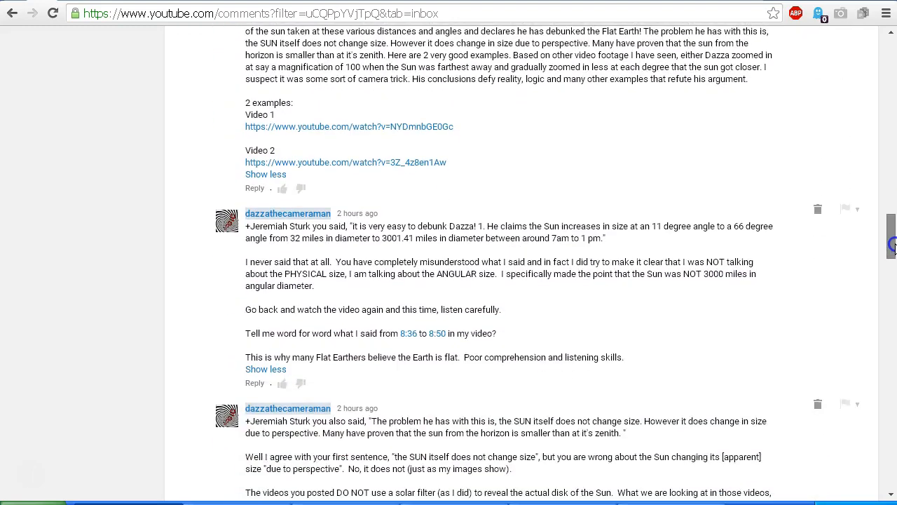
pyautogui.scroll(3)
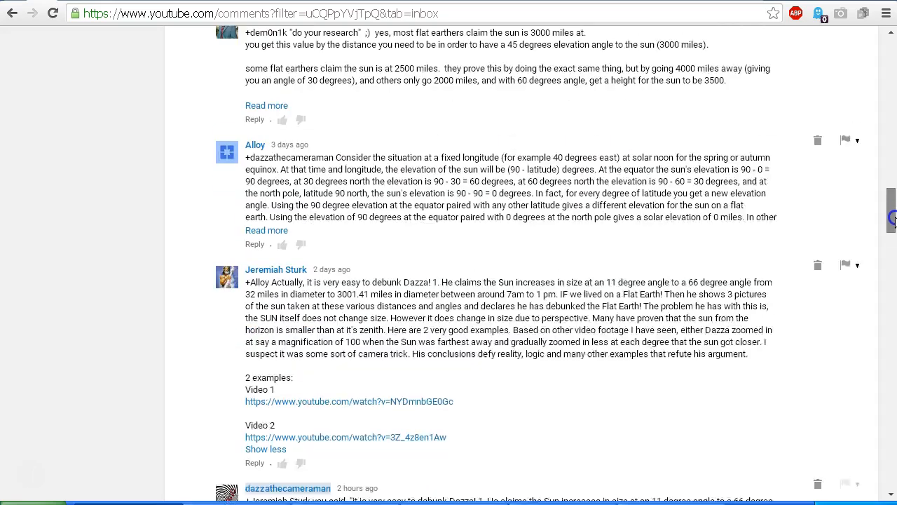
pyautogui.scroll(-3)
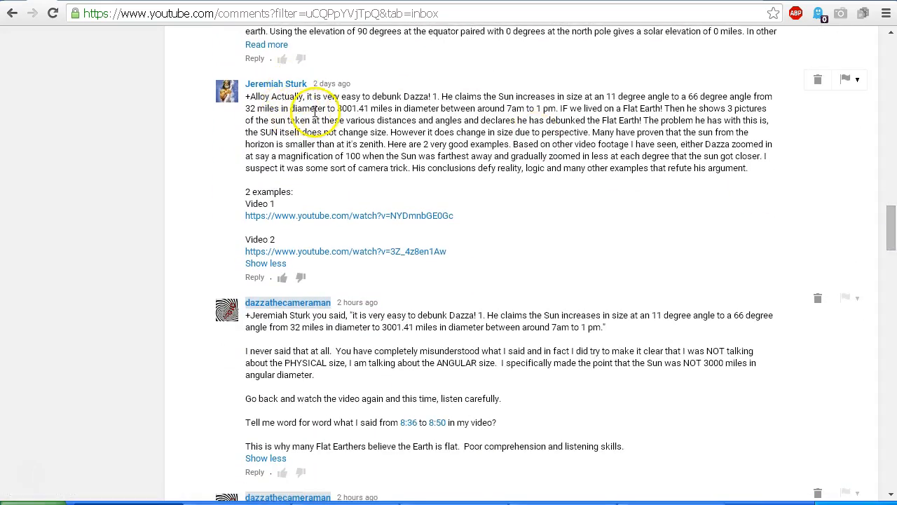
pyautogui.moveTo(410, 106)
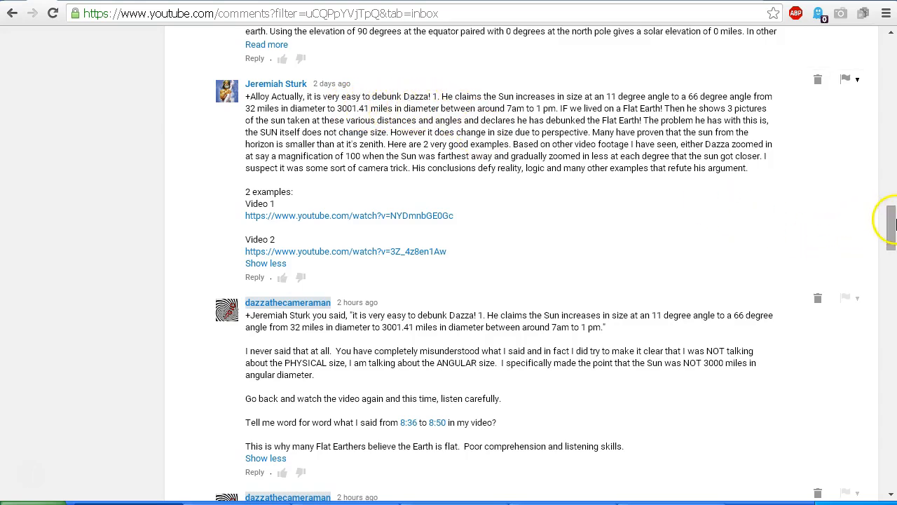
pyautogui.scroll(-3)
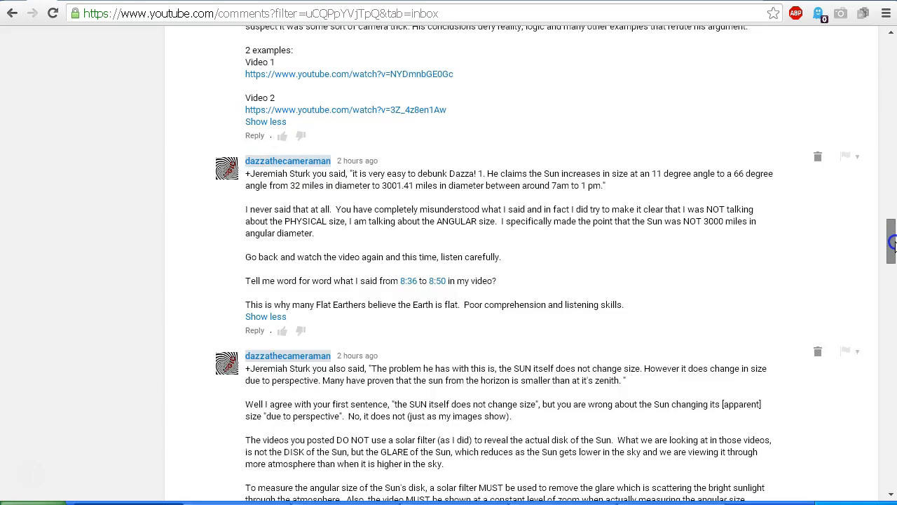
# Scroll to the full solar-filter glare reply and Alloy's equinox comment below
pyautogui.scroll(-3)
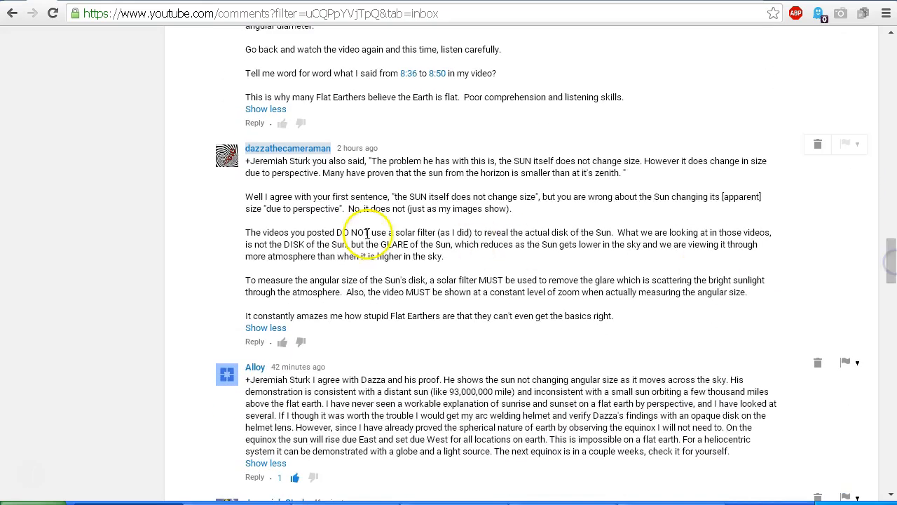
pyautogui.moveTo(168, 246)
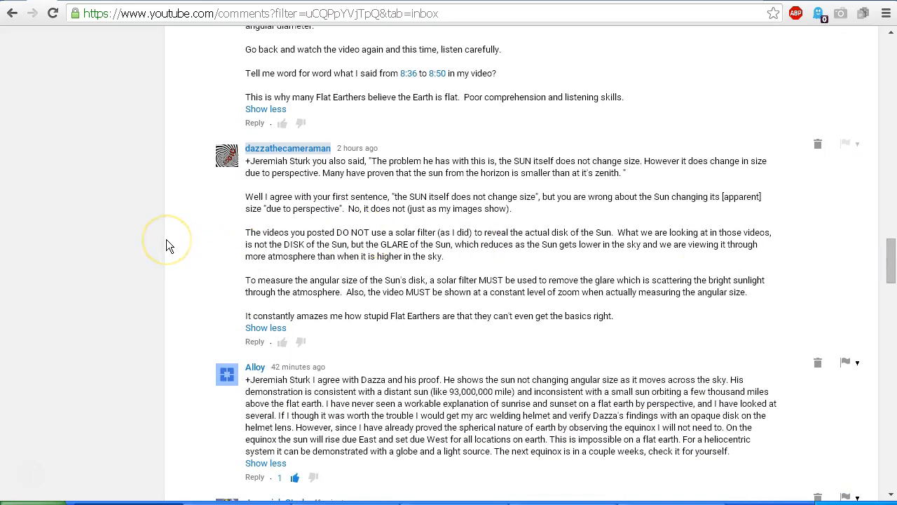
pyautogui.moveTo(168, 245)
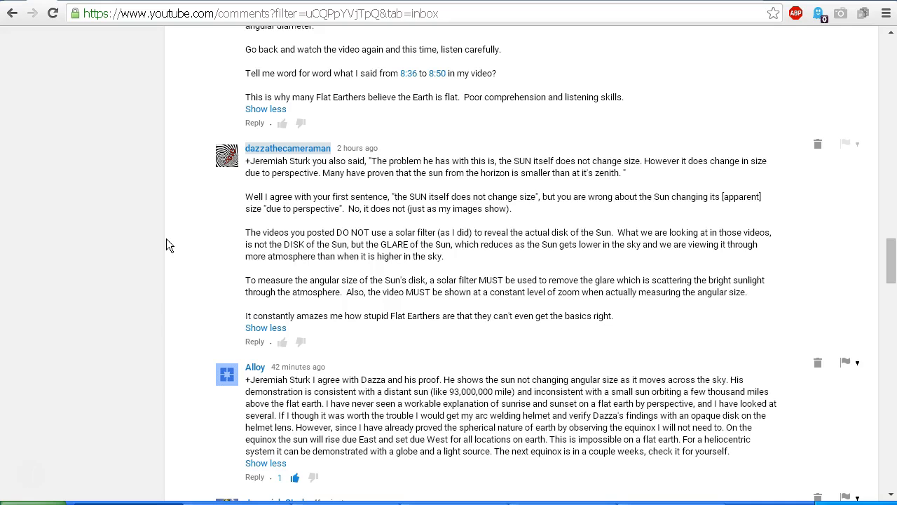
pyautogui.moveTo(218, 229)
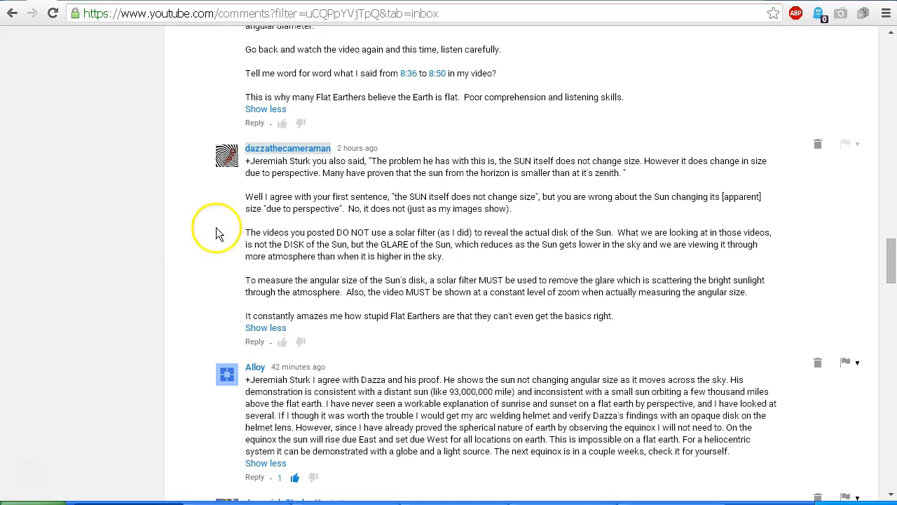
pyautogui.scroll(-3)
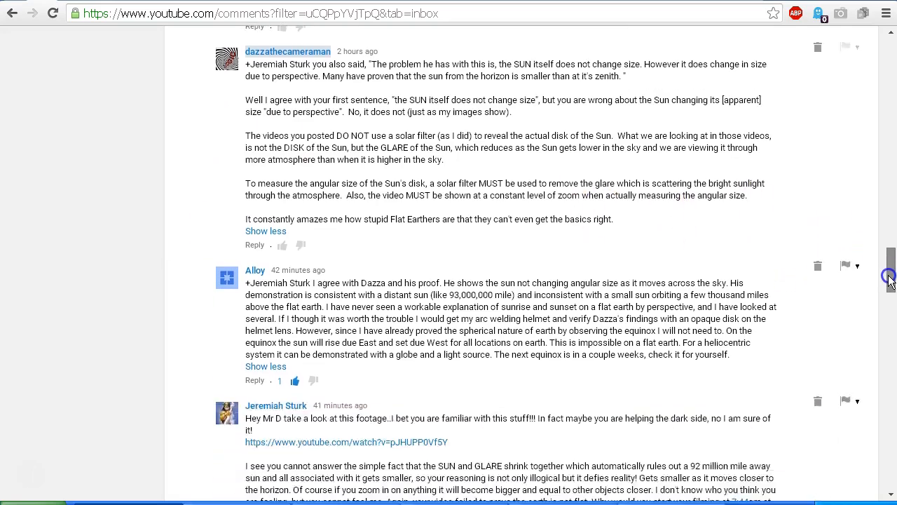
pyautogui.scroll(-3)
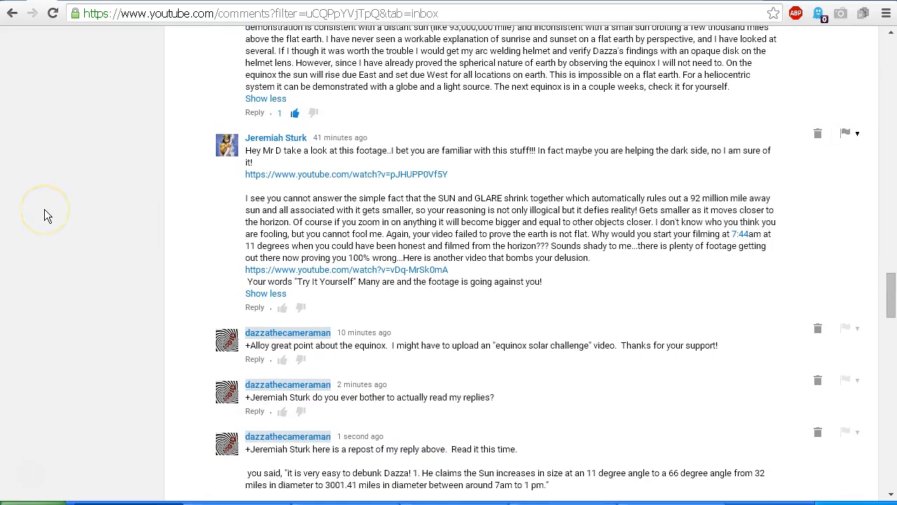
pyautogui.moveTo(45, 215)
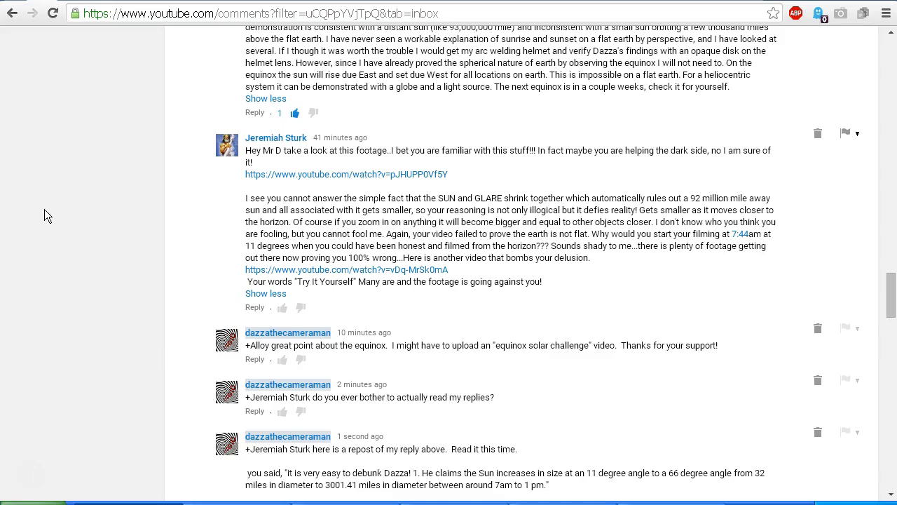
pyautogui.moveTo(848, 217)
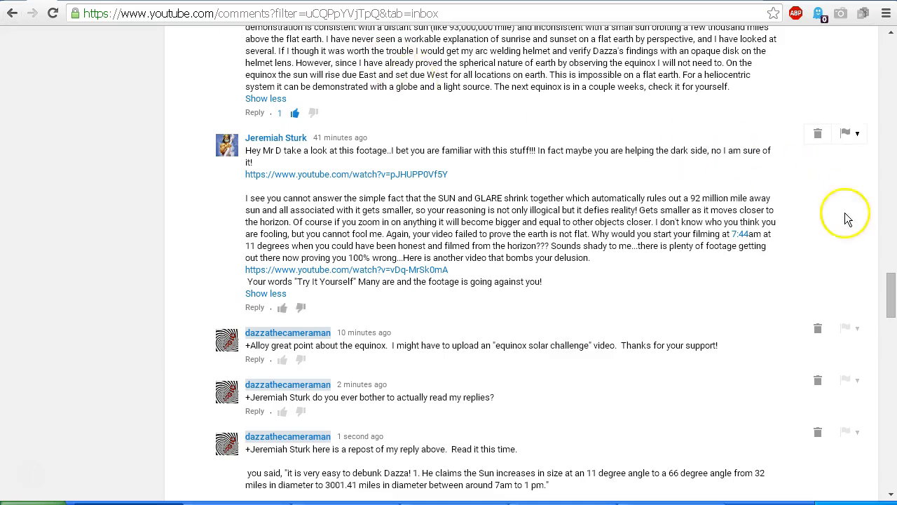
pyautogui.scroll(-3)
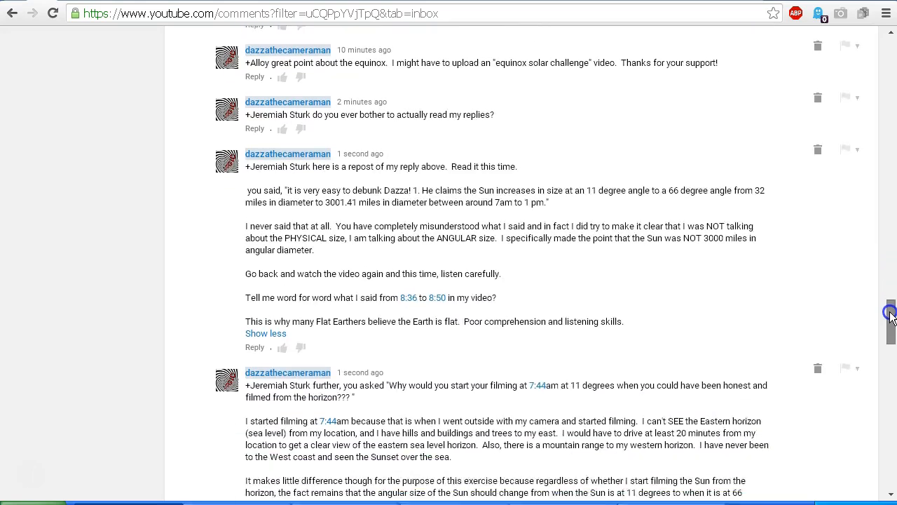
pyautogui.scroll(-3)
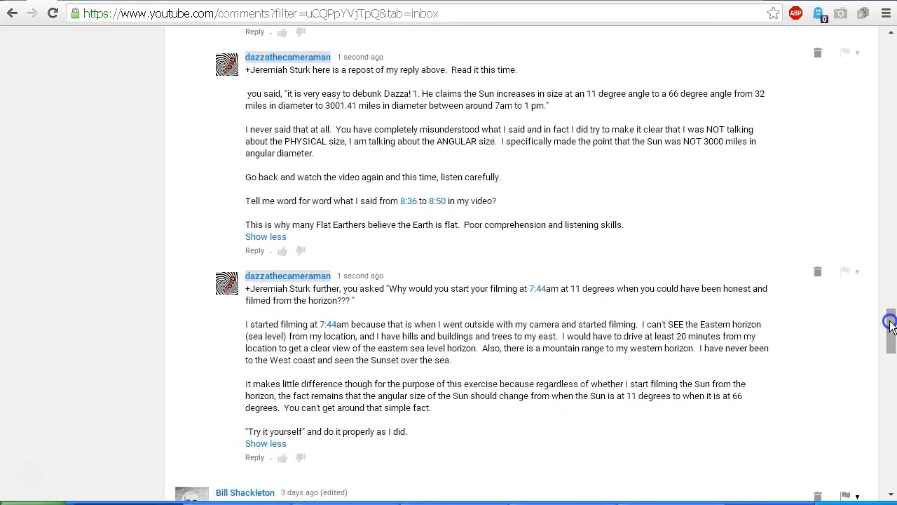
pyautogui.moveTo(782, 256)
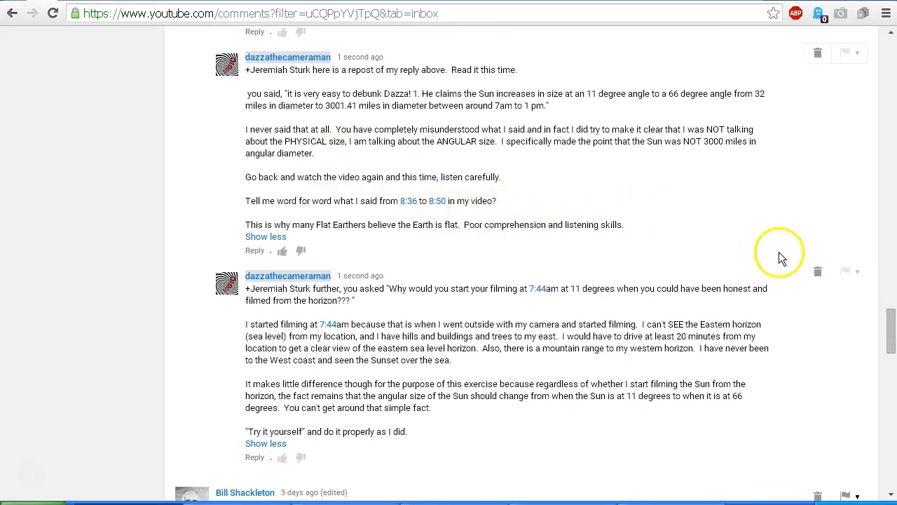
pyautogui.scroll(-3)
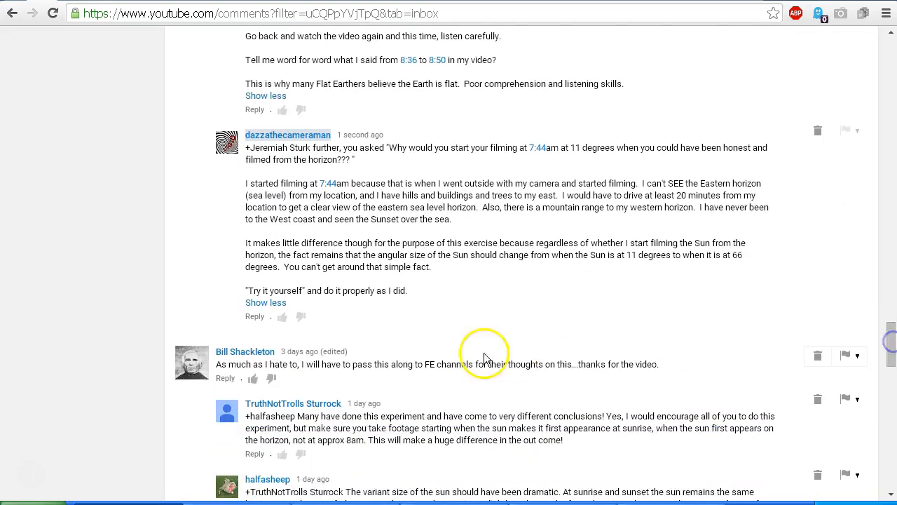
pyautogui.moveTo(168, 203)
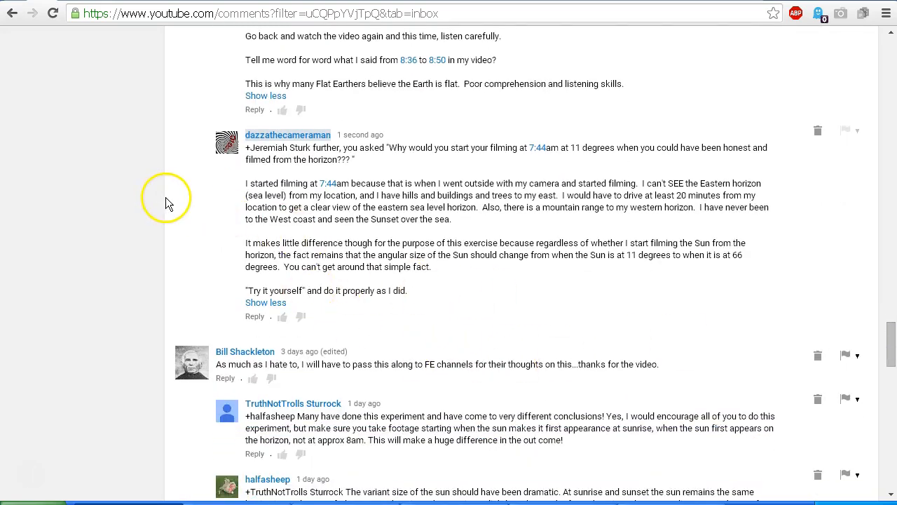
pyautogui.moveTo(391, 180)
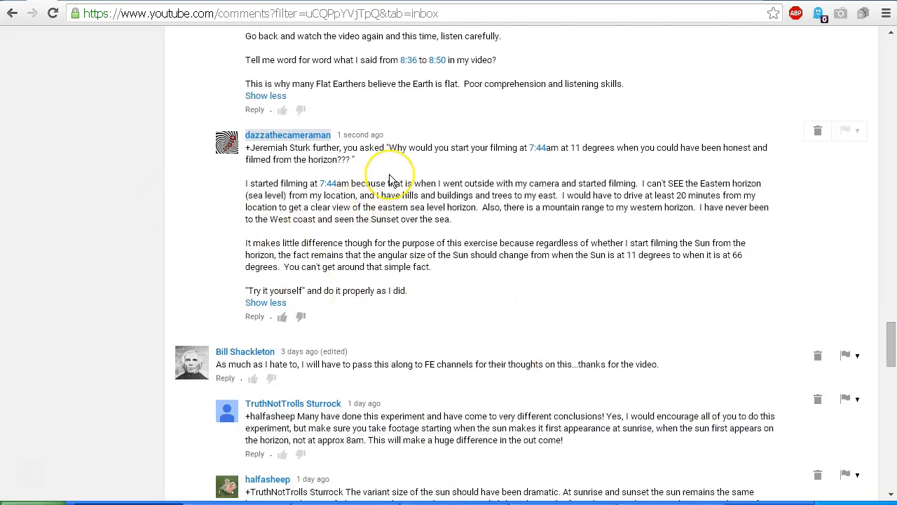
pyautogui.moveTo(392, 178)
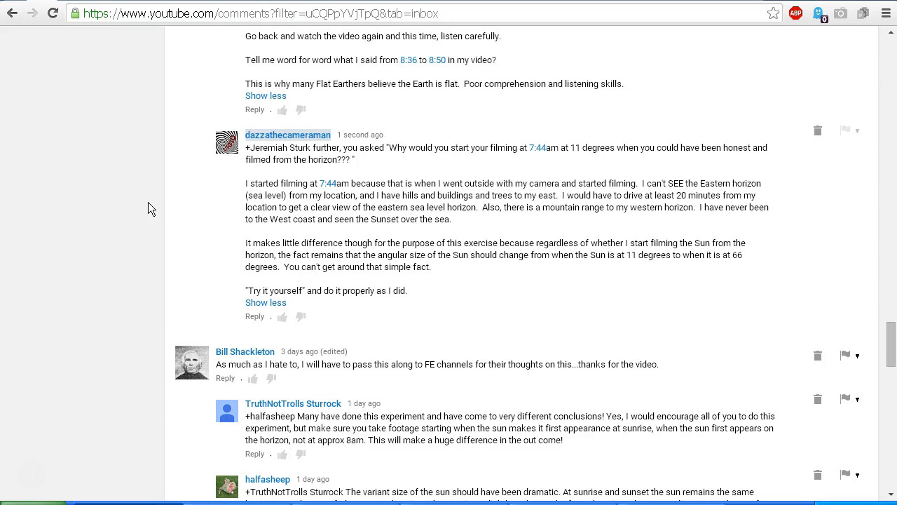
pyautogui.moveTo(642, 191)
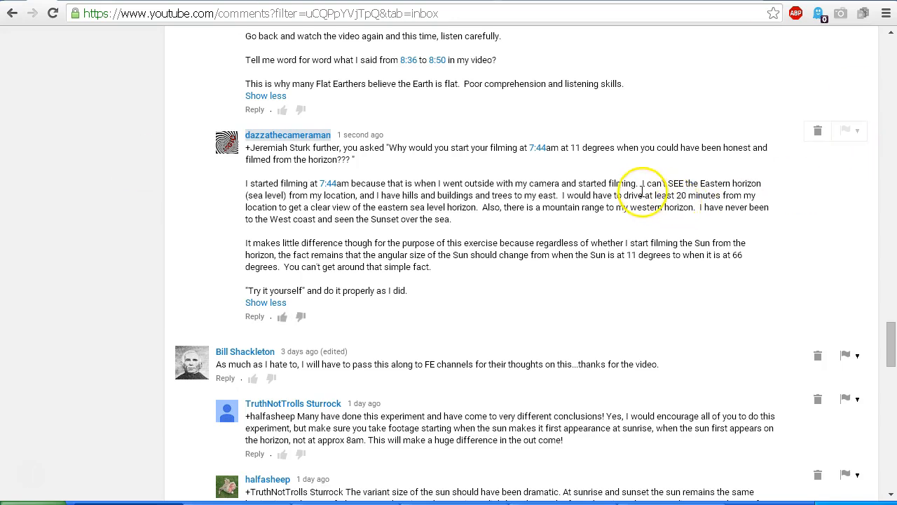
pyautogui.moveTo(820, 200)
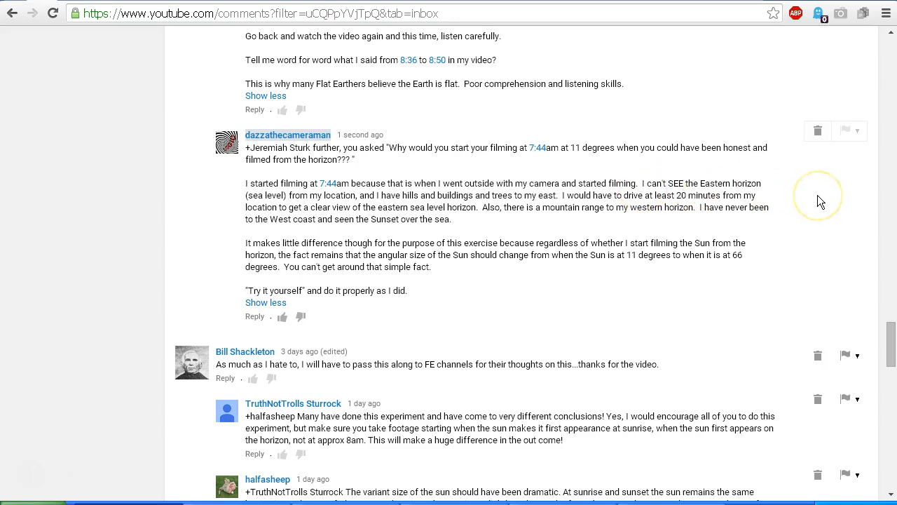
pyautogui.moveTo(820, 201)
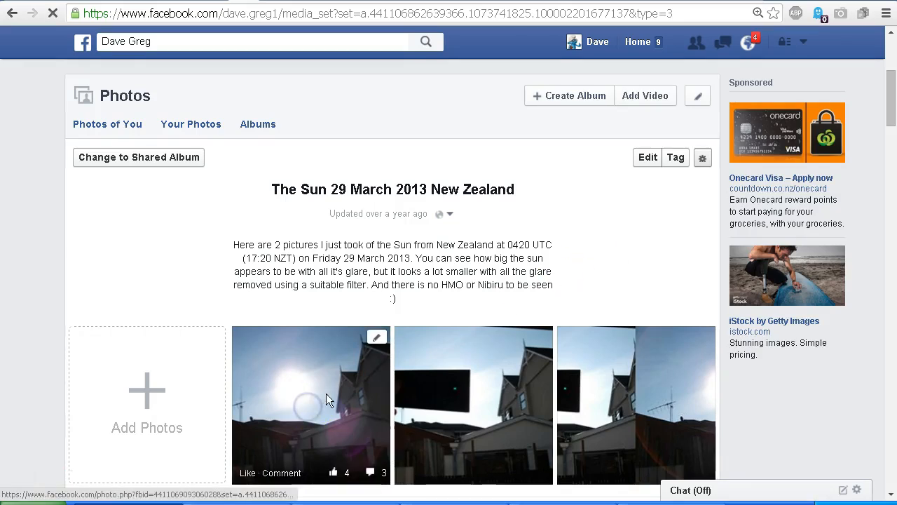
pyautogui.click(310, 405)
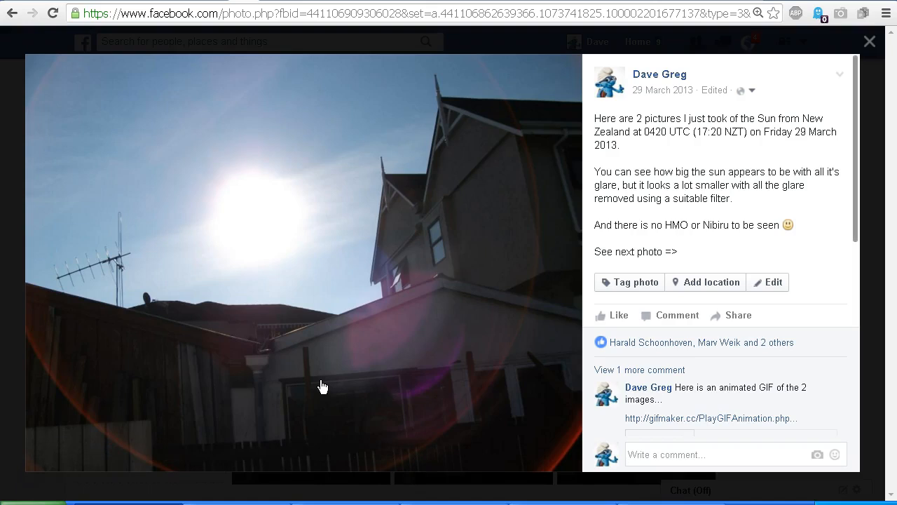
pyautogui.moveTo(449, 312)
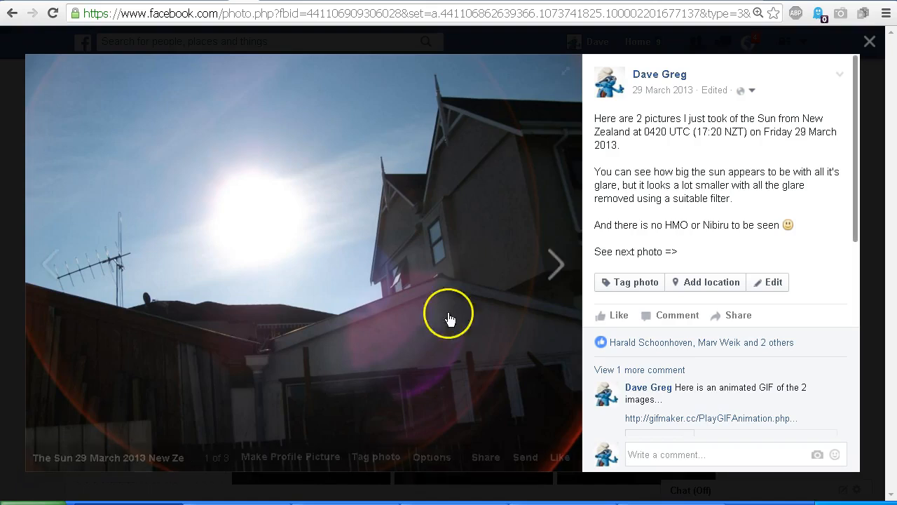
pyautogui.moveTo(741, 128)
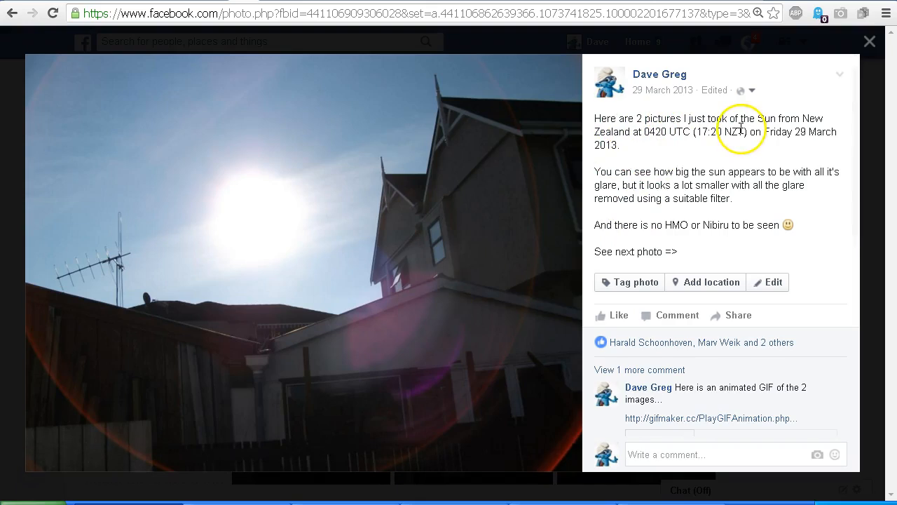
pyautogui.moveTo(659, 148)
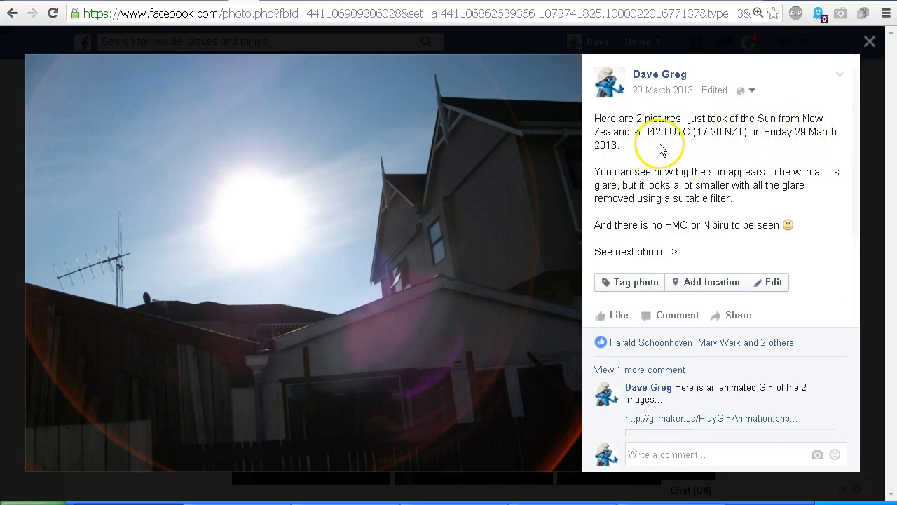
pyautogui.moveTo(710, 144)
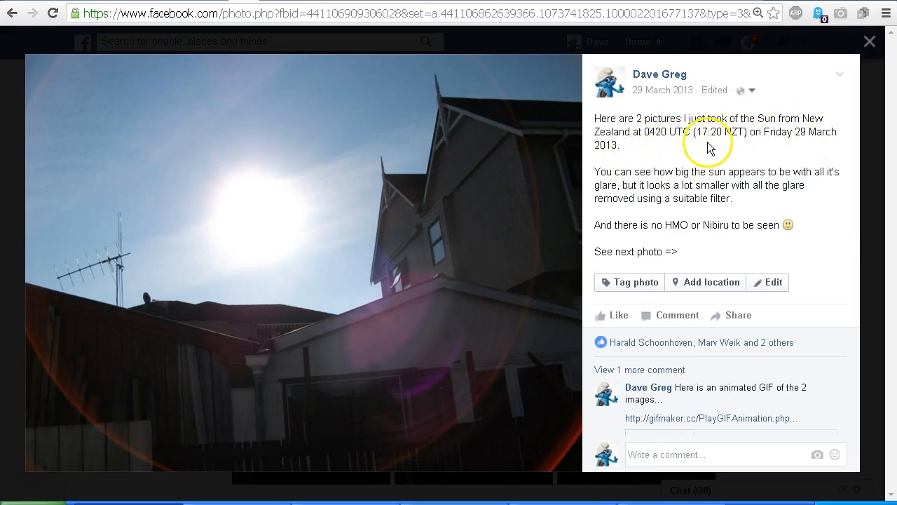
pyautogui.moveTo(708, 145)
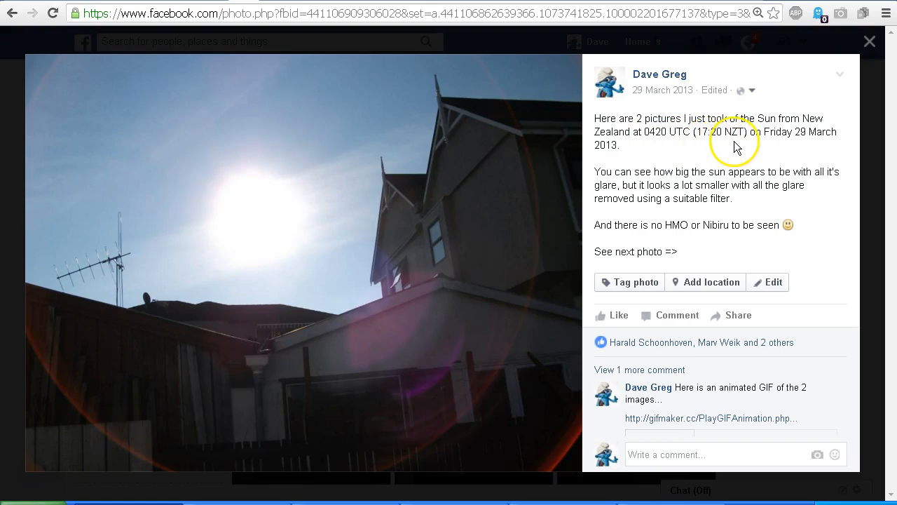
pyautogui.moveTo(736, 154)
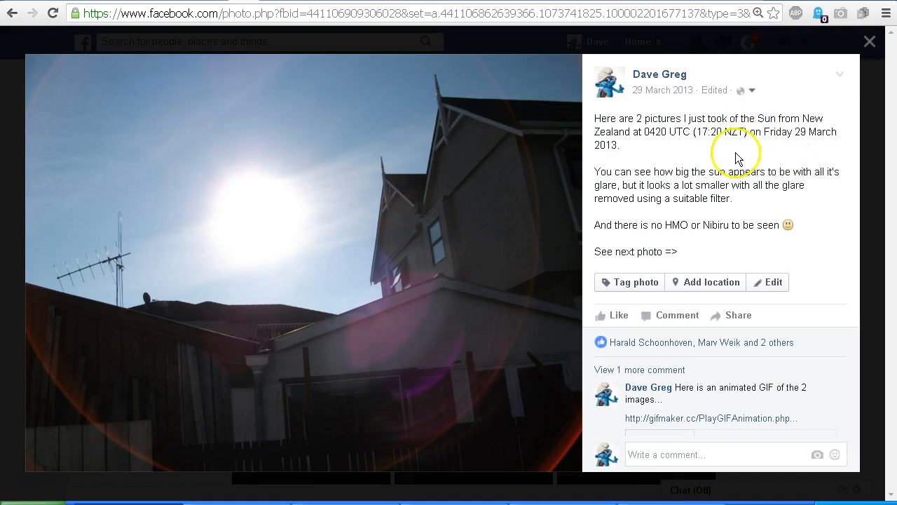
pyautogui.moveTo(624, 164)
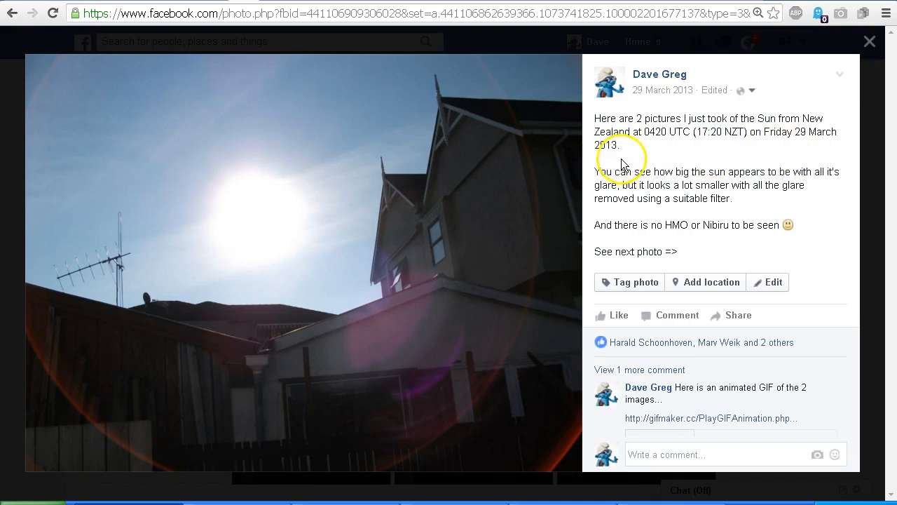
pyautogui.moveTo(732, 225)
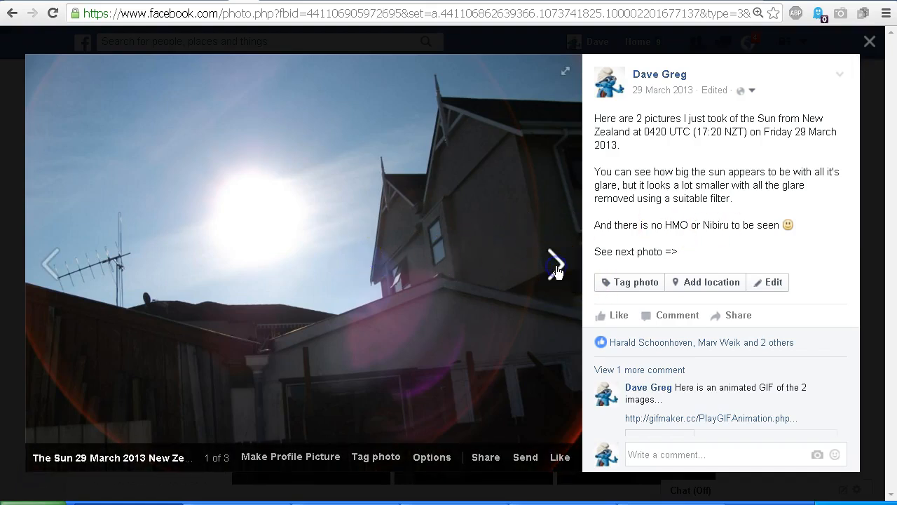
# Advance to album photo 2 of 3, the filtered Sun shown as a green dot
pyautogui.click(556, 265)
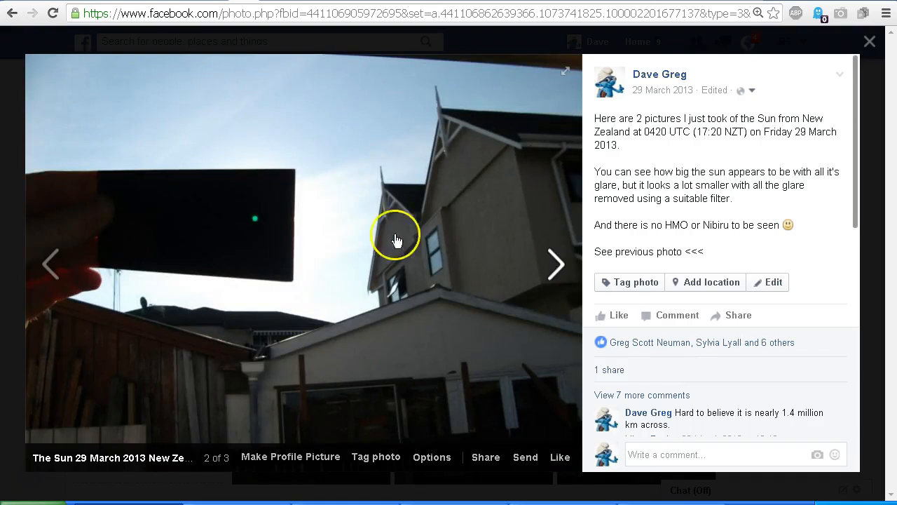
pyautogui.moveTo(104, 171)
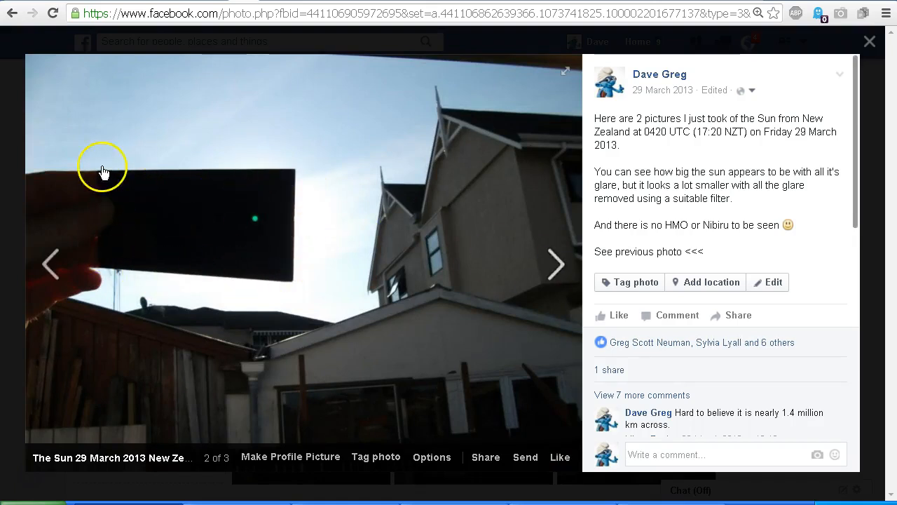
pyautogui.moveTo(272, 256)
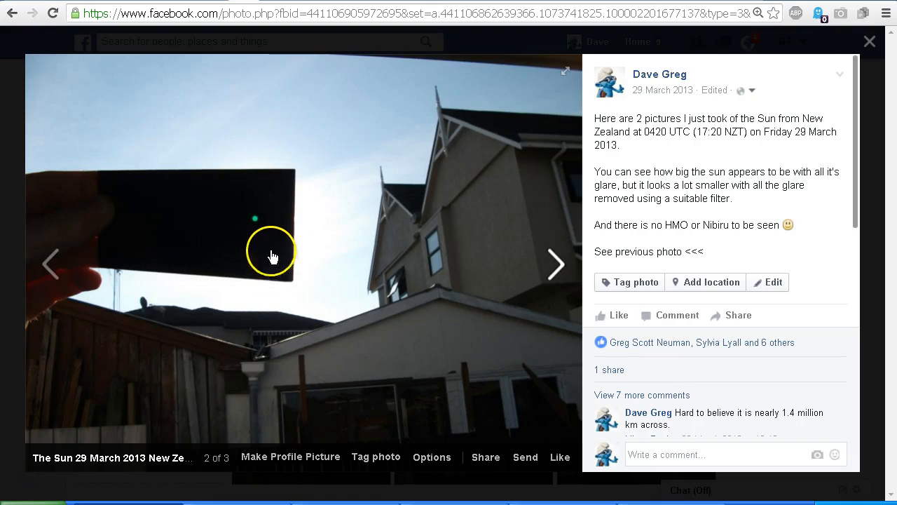
pyautogui.moveTo(254, 241)
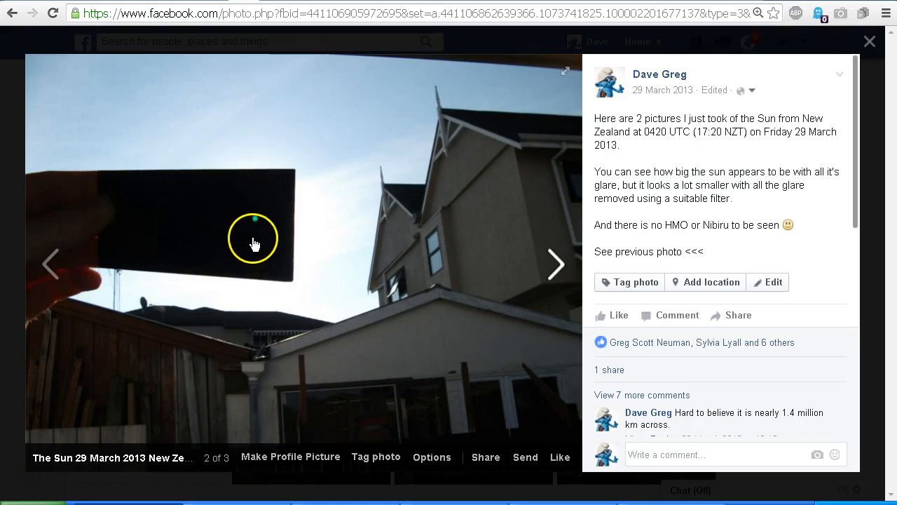
pyautogui.moveTo(256, 224)
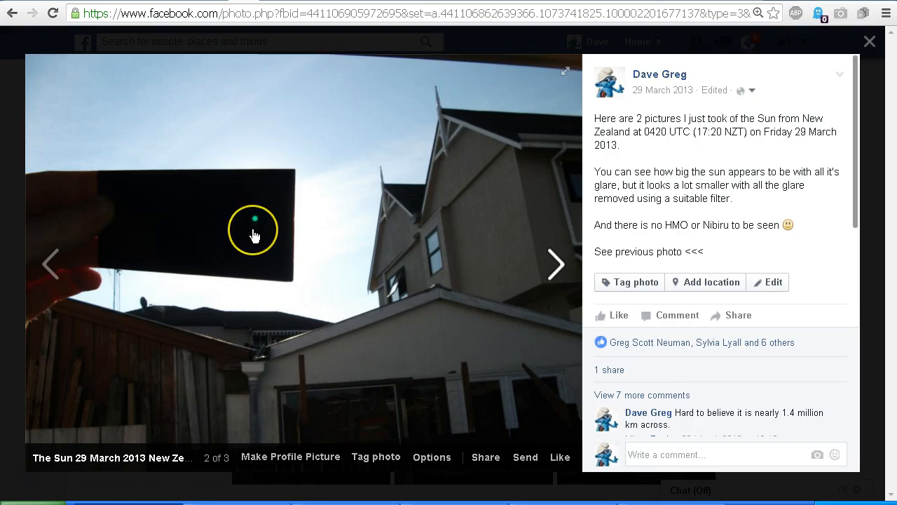
pyautogui.moveTo(255, 235)
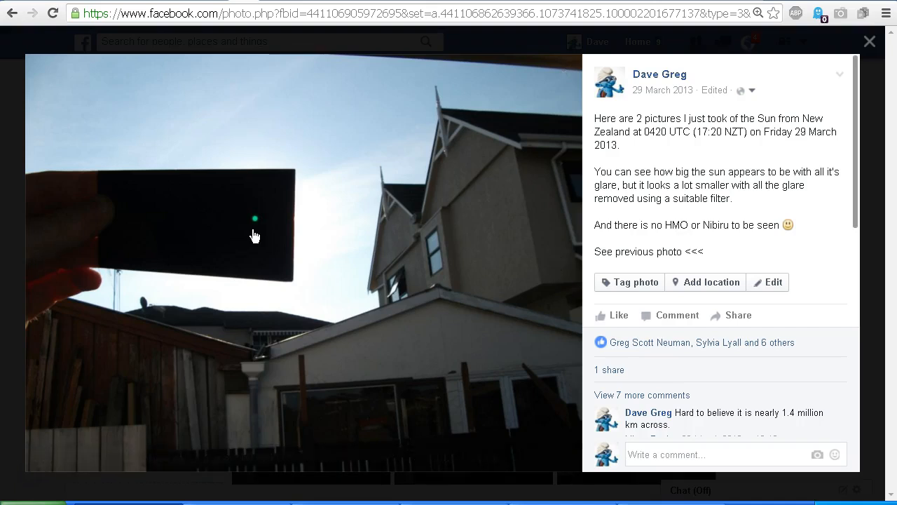
pyautogui.moveTo(254, 236)
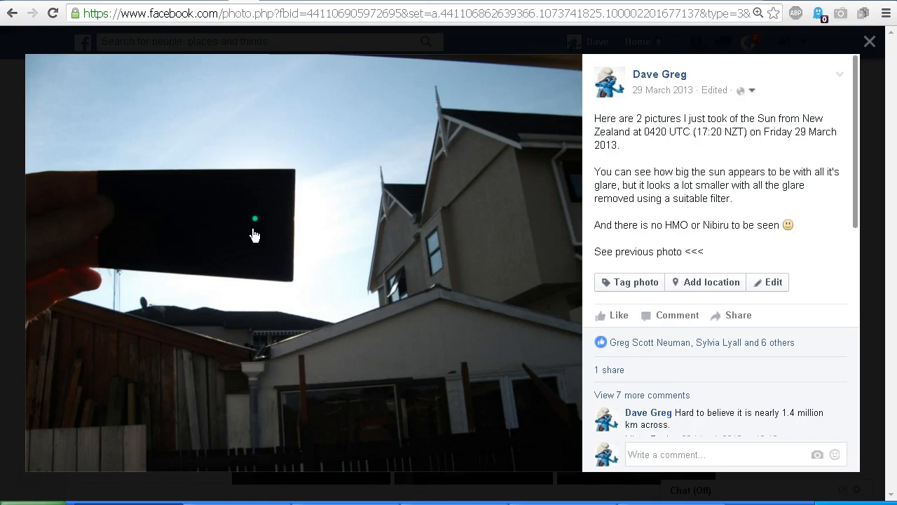
pyautogui.moveTo(474, 317)
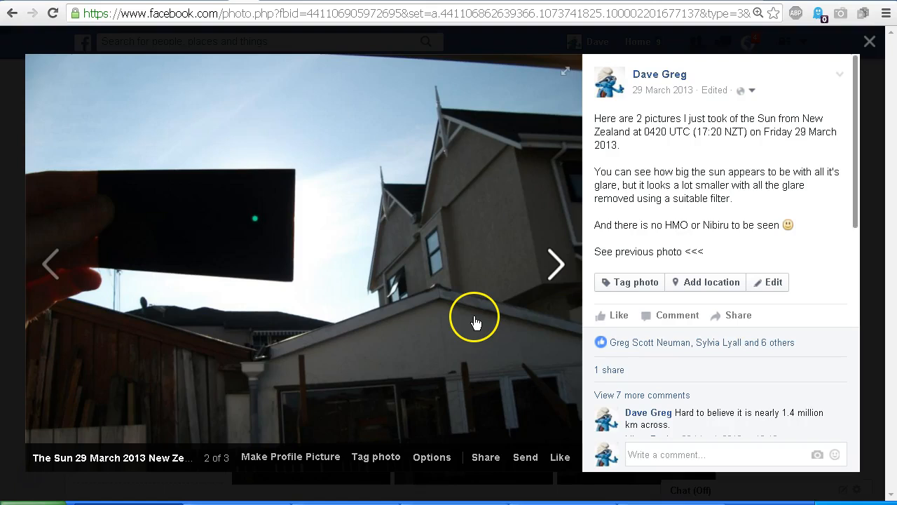
pyautogui.click(50, 264)
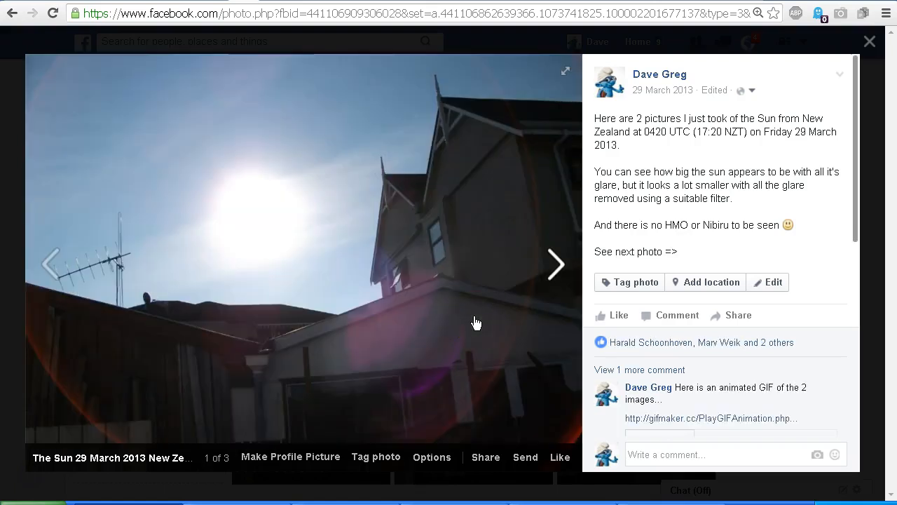
pyautogui.moveTo(428, 284)
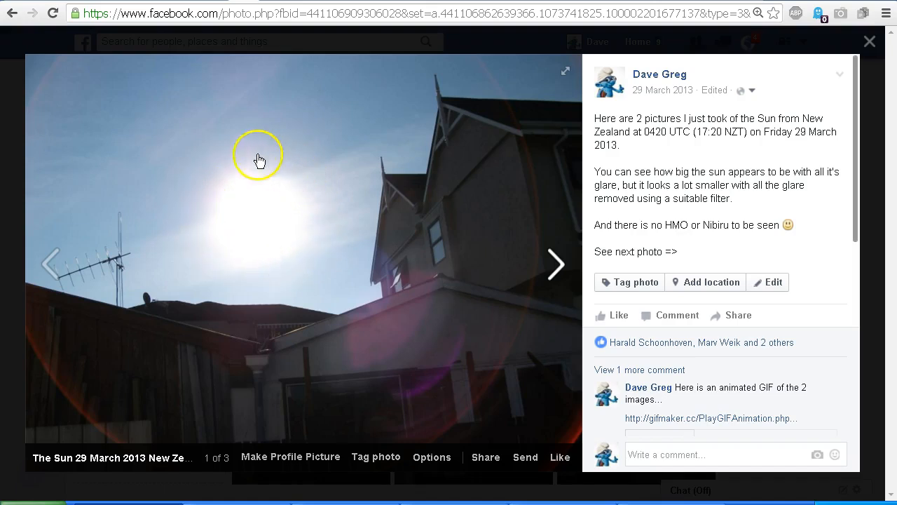
pyautogui.moveTo(317, 234)
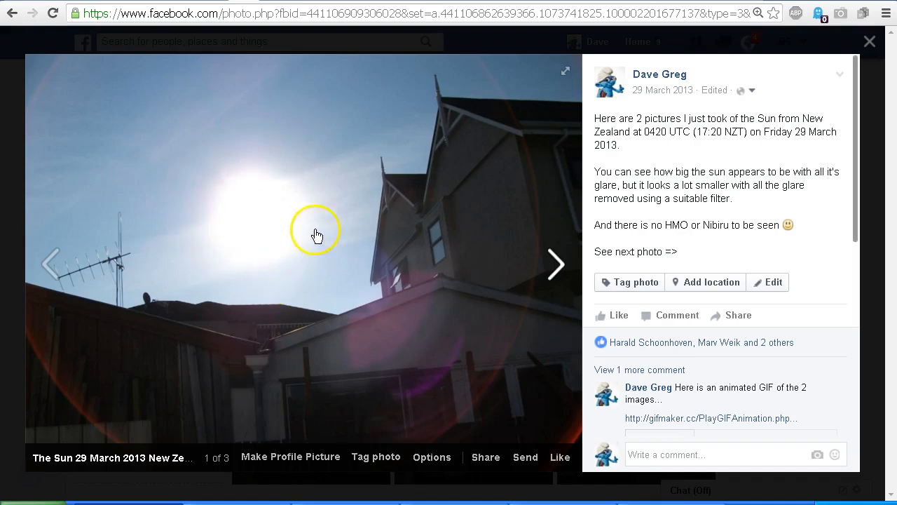
pyautogui.moveTo(197, 245)
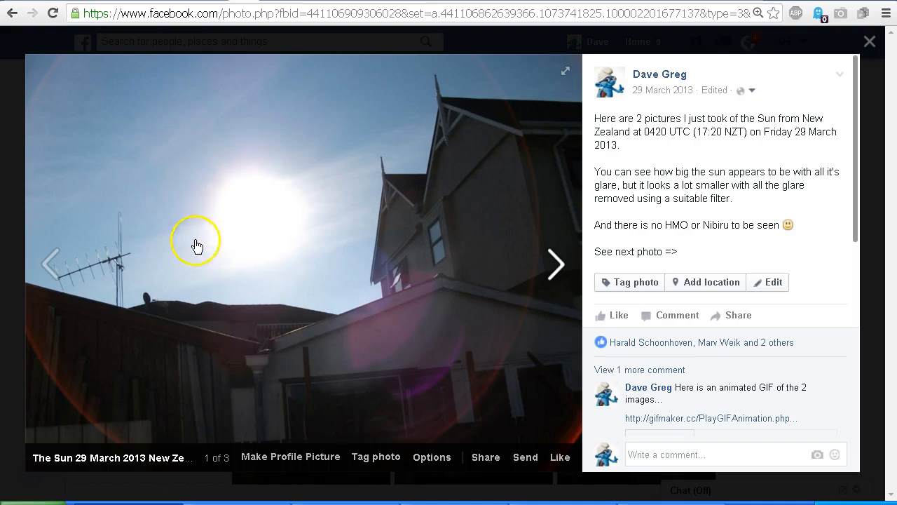
pyautogui.moveTo(116, 150)
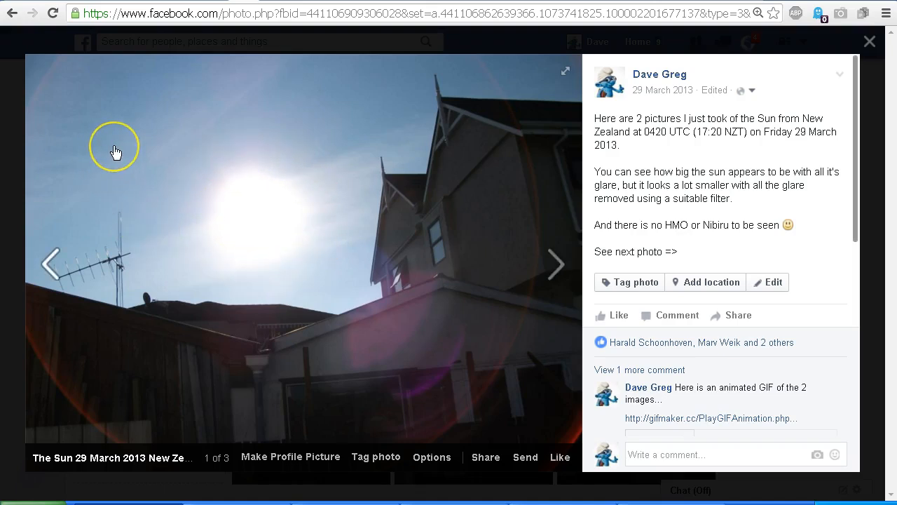
pyautogui.click(555, 264)
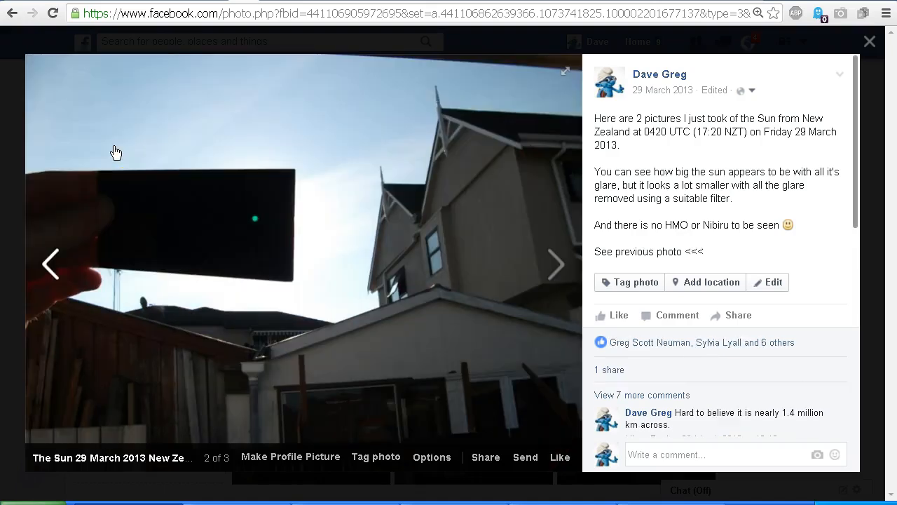
pyautogui.click(51, 263)
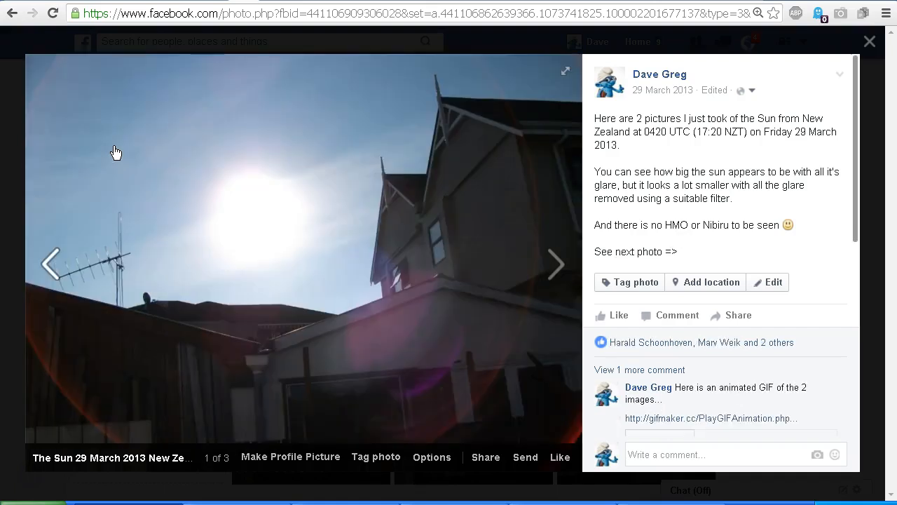
pyautogui.click(554, 263)
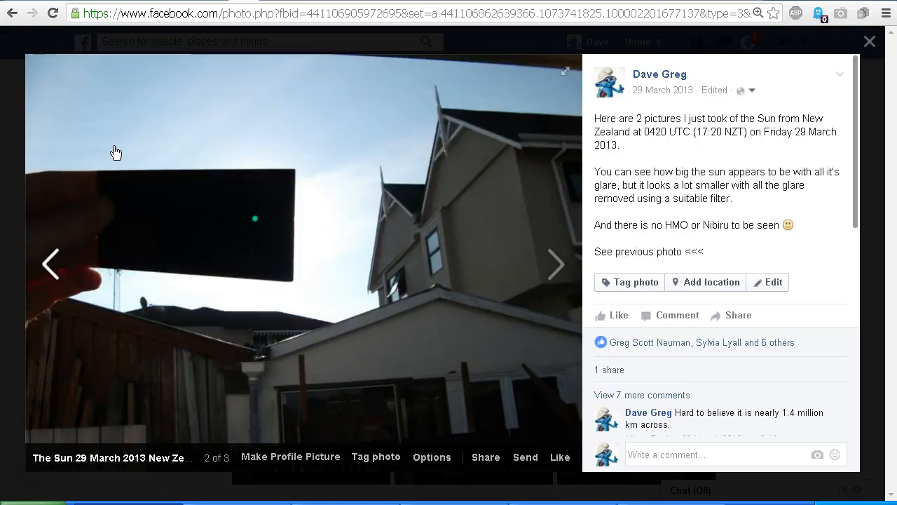
pyautogui.click(555, 264)
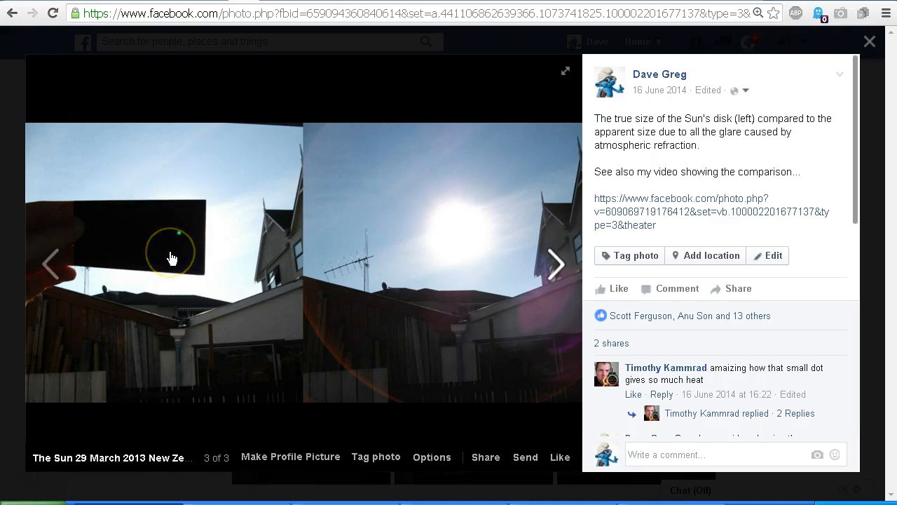
pyautogui.moveTo(172, 257)
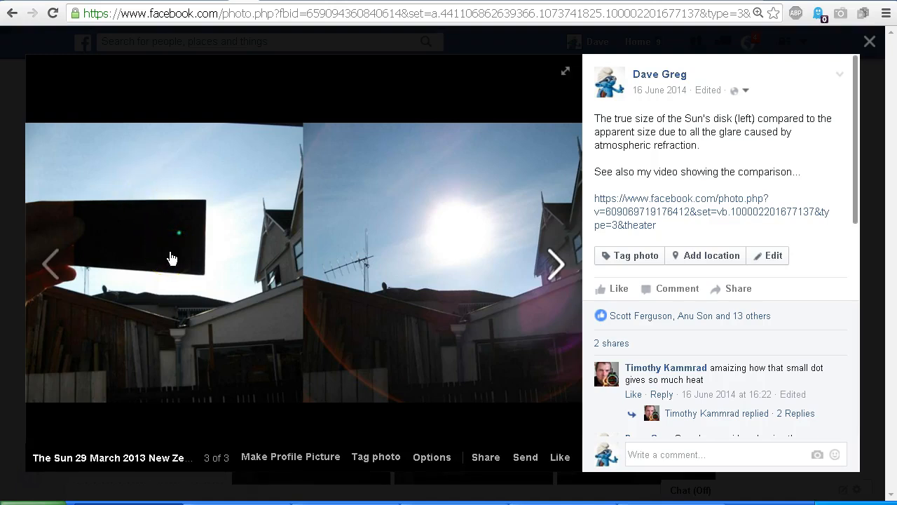
pyautogui.moveTo(172, 258)
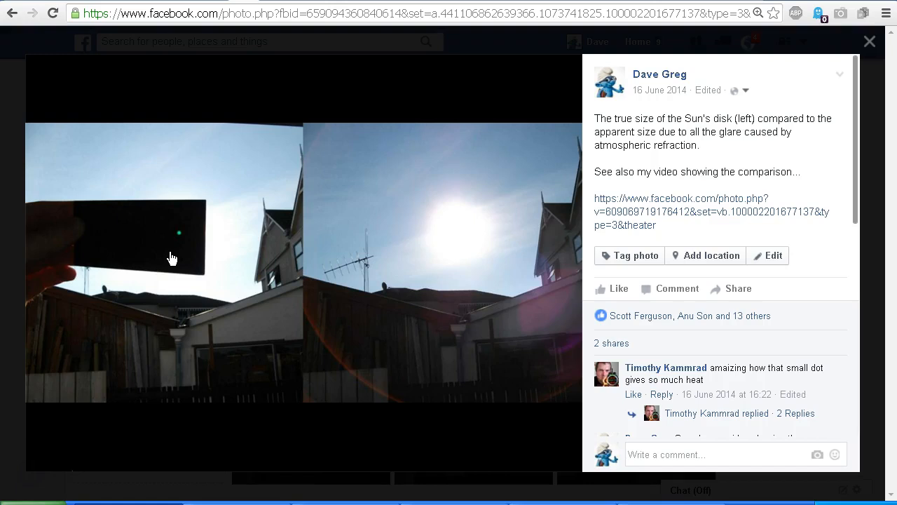
pyautogui.moveTo(173, 258)
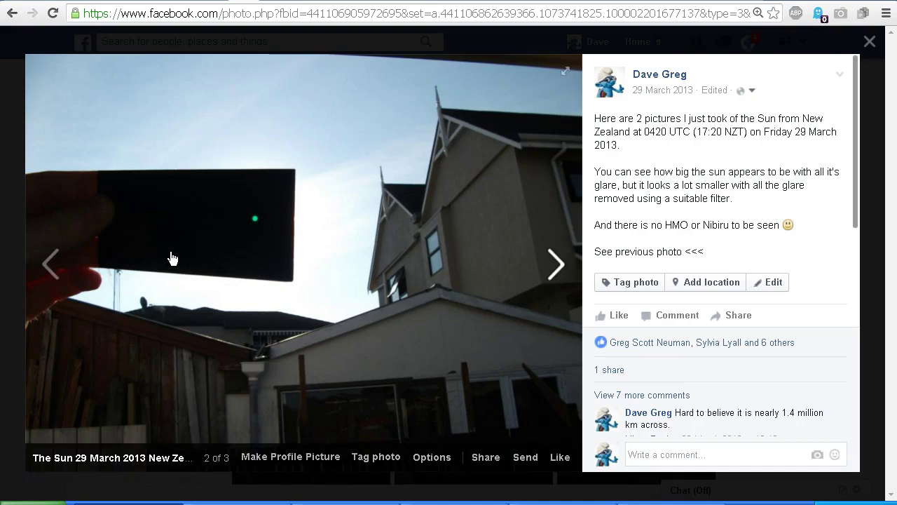
pyautogui.moveTo(68, 408)
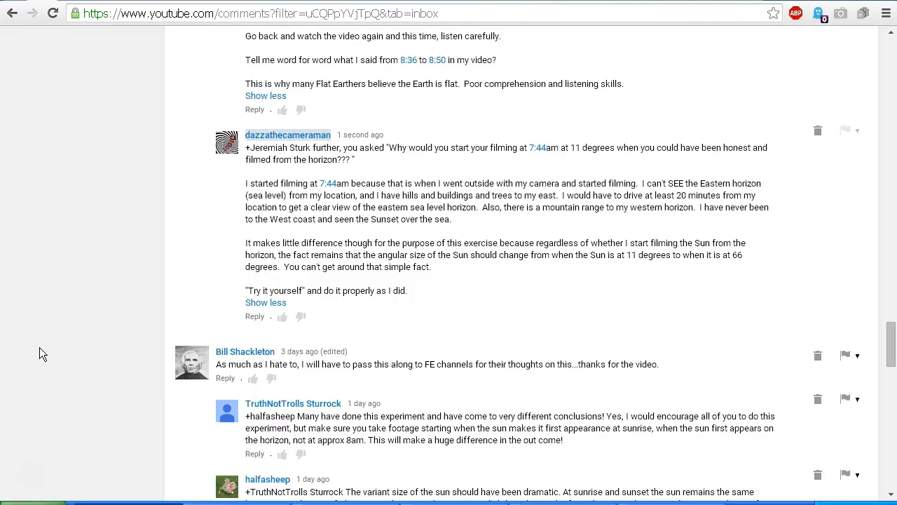
pyautogui.moveTo(30, 315)
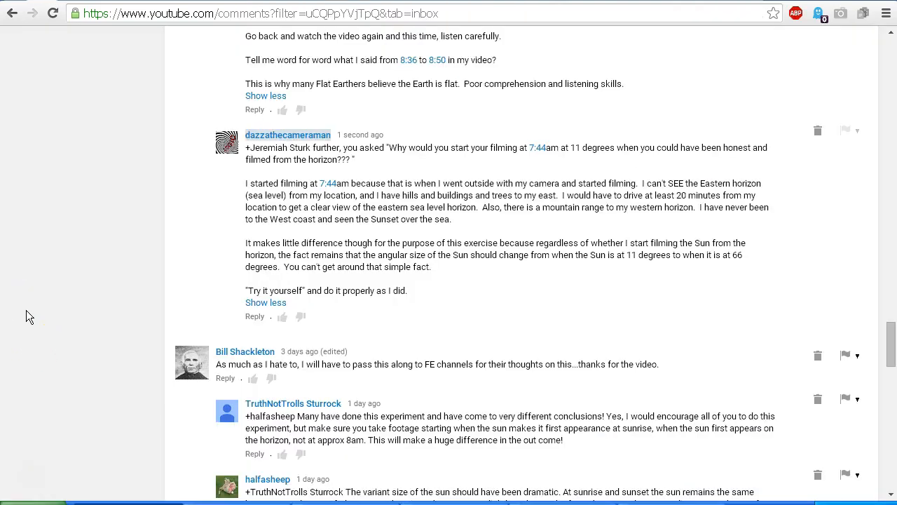